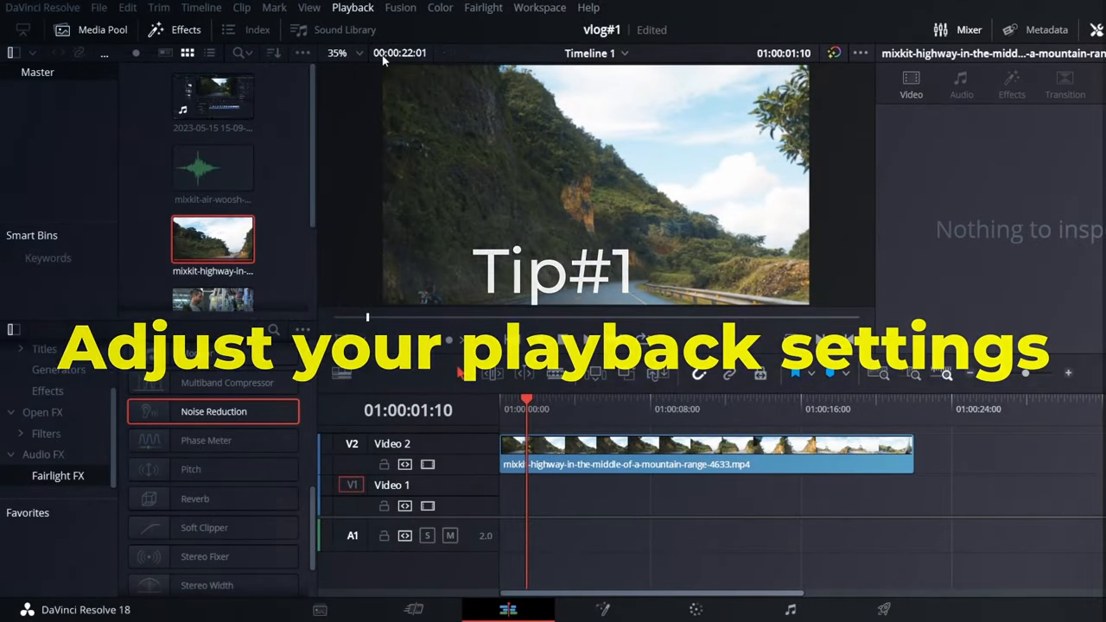
Open the Playback menu's Timeline Proxy Resolution options, currently set to Full.
left_click(347, 23)
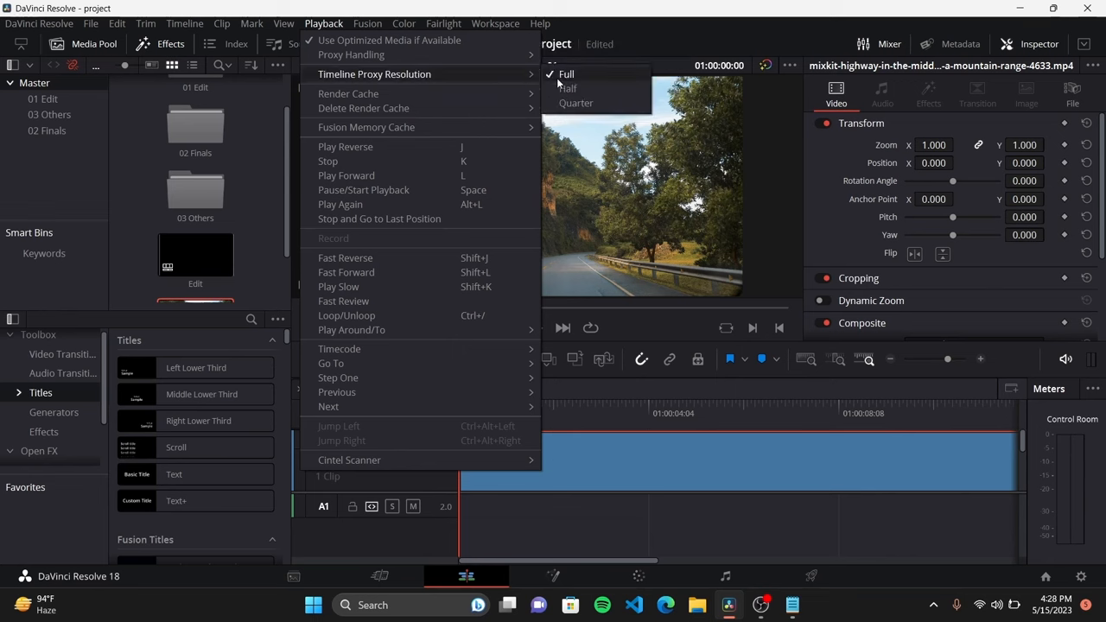
mouse_move(607, 102)
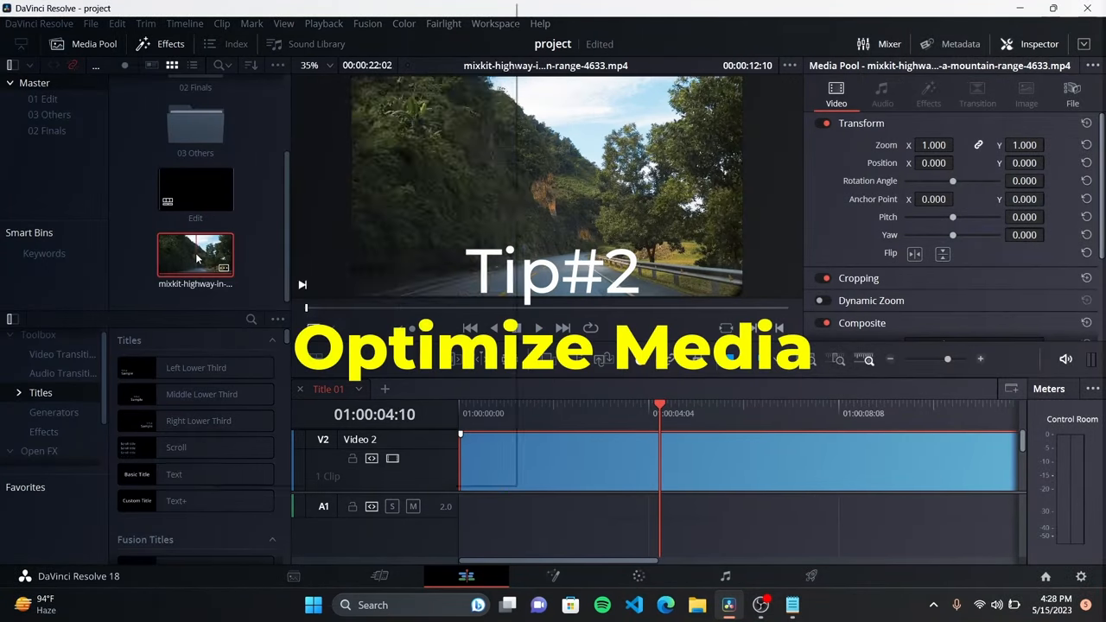
Generate proxy media for the highway clip from its Media Pool context menu.
right_click(195, 255)
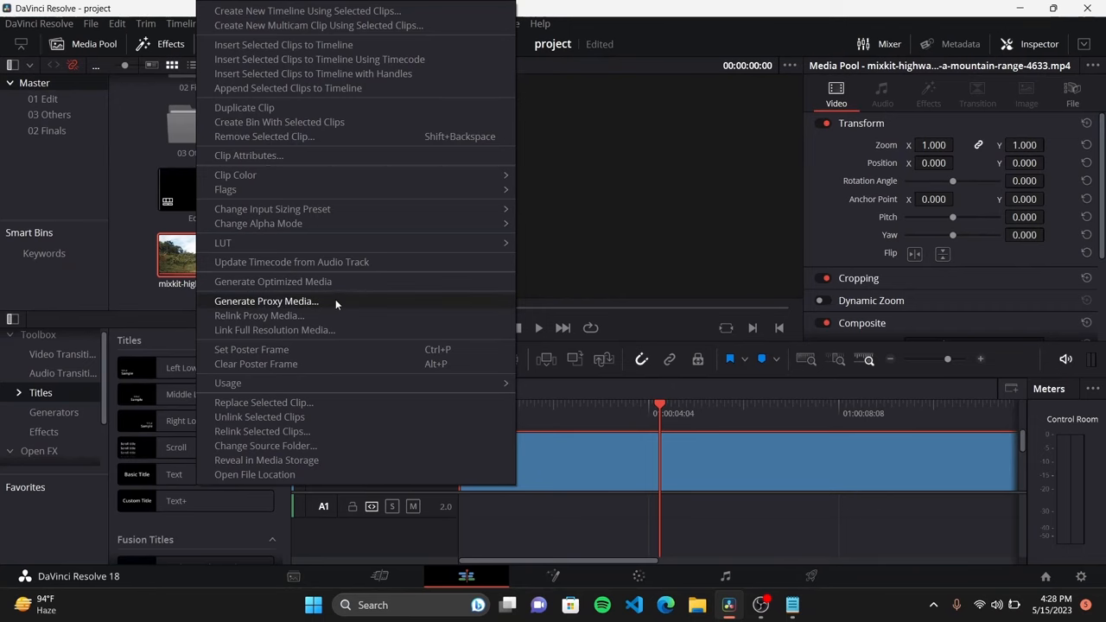
left_click(266, 301)
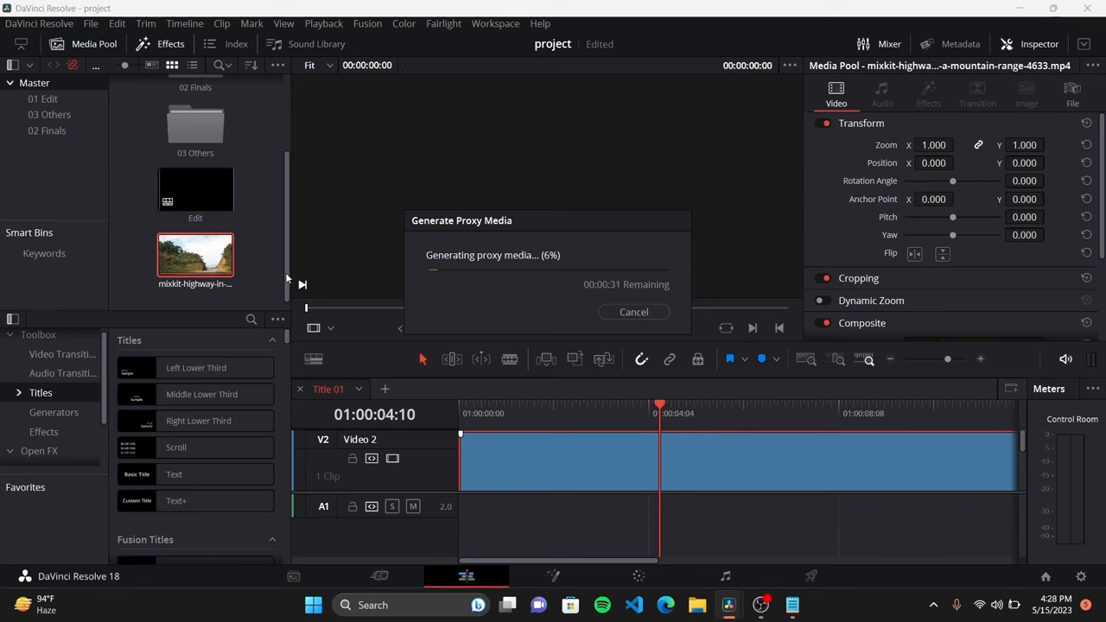
mouse_move(491, 291)
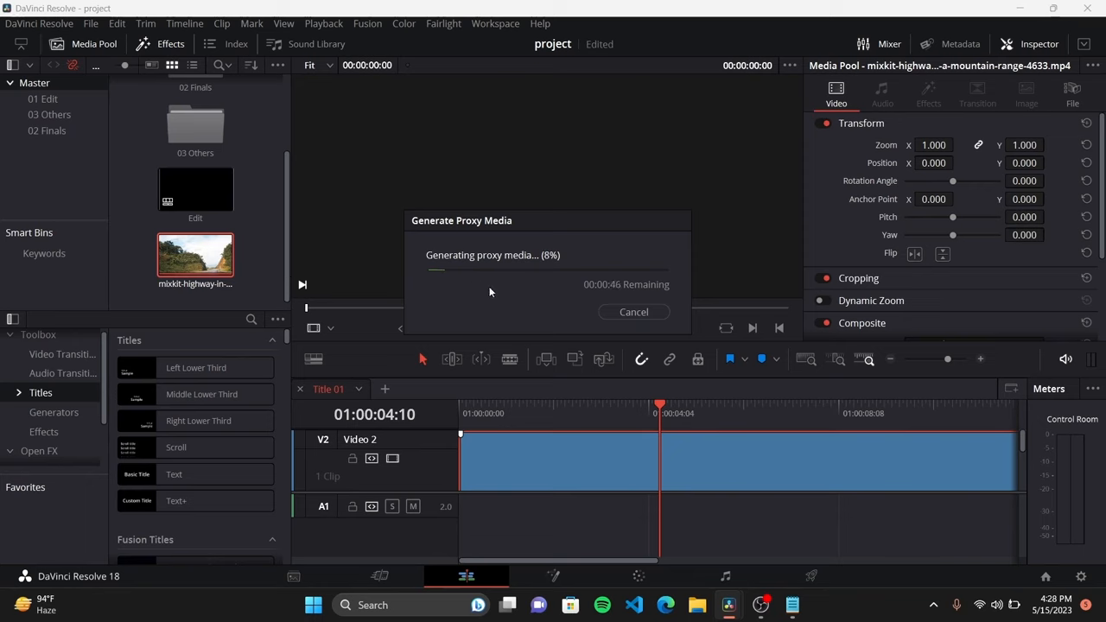
mouse_move(541, 322)
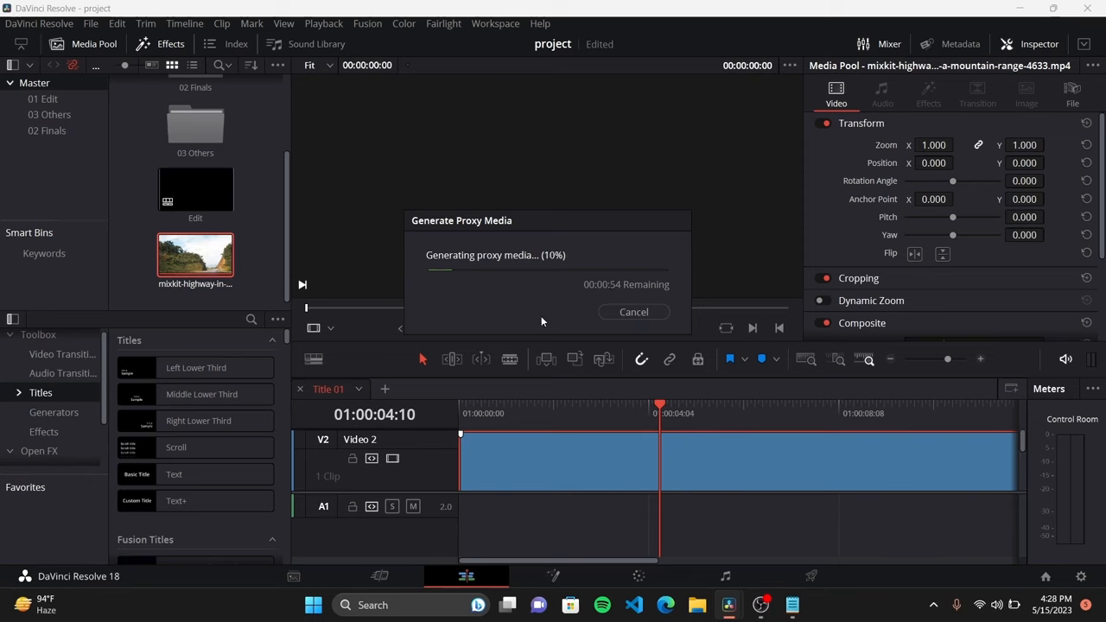
mouse_move(591, 331)
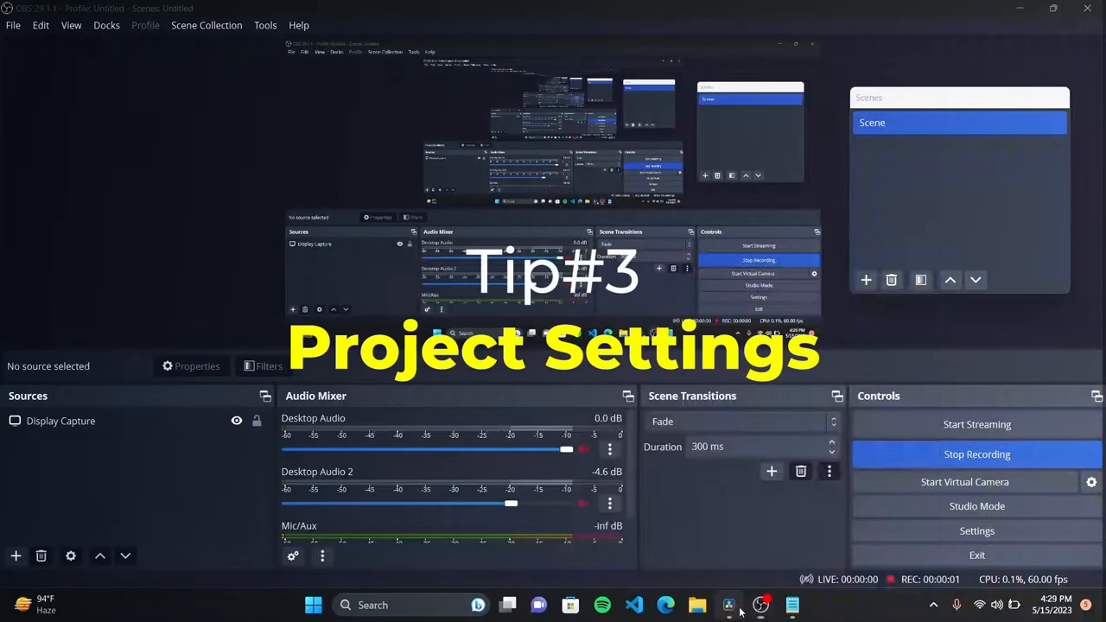
Open File > Project Settings on Master Settings, showing 1920 x 1080 HD timeline resolution.
left_click(89, 24)
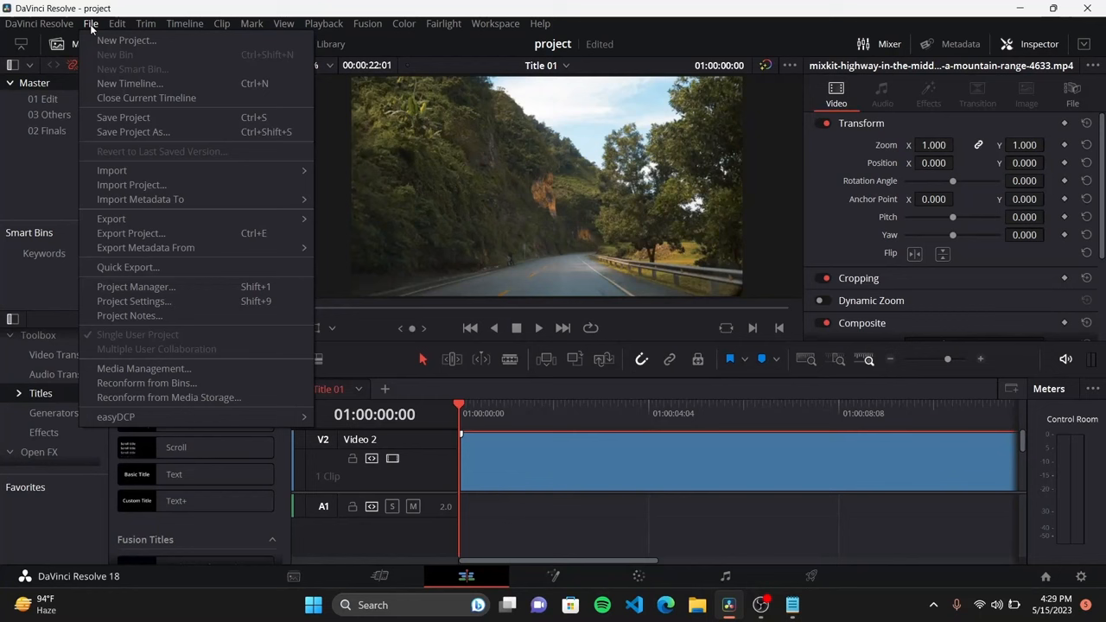
left_click(134, 300)
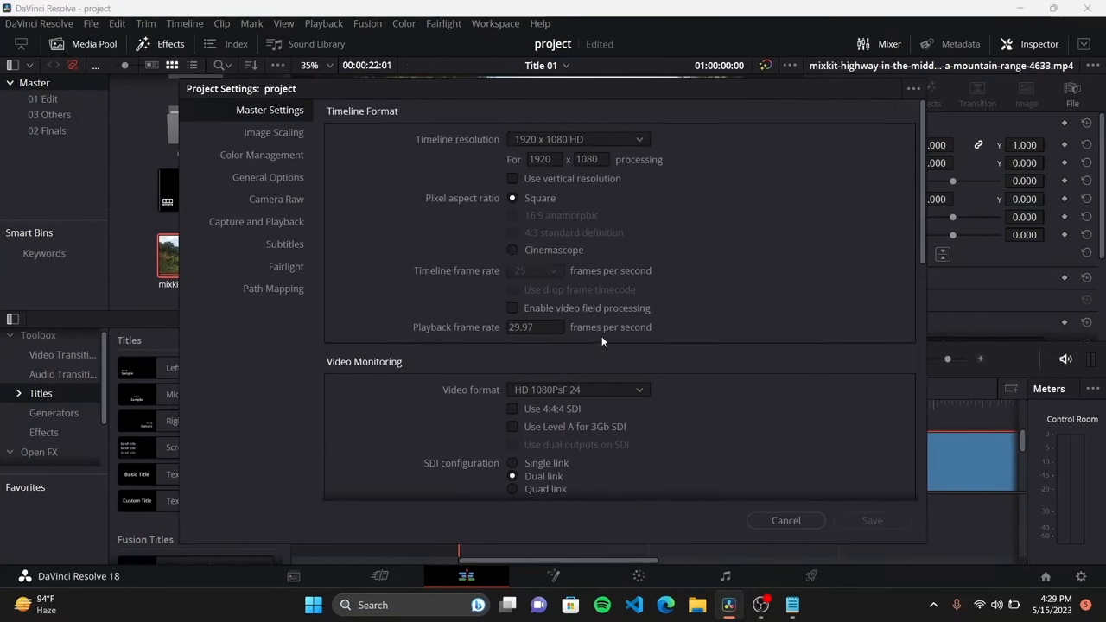
mouse_move(552, 157)
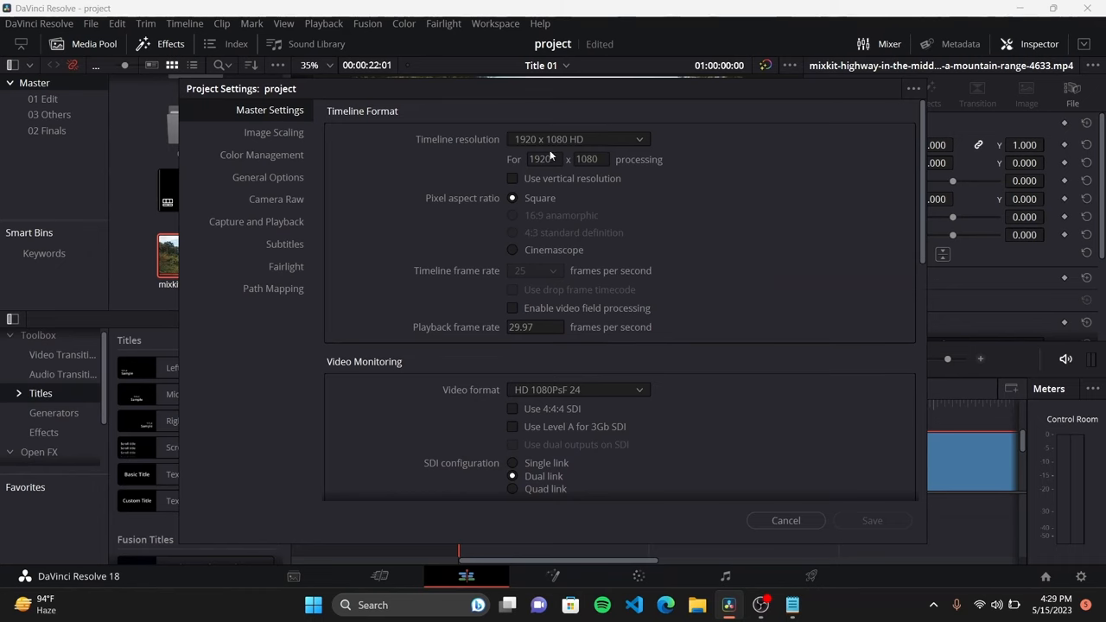
mouse_move(827, 305)
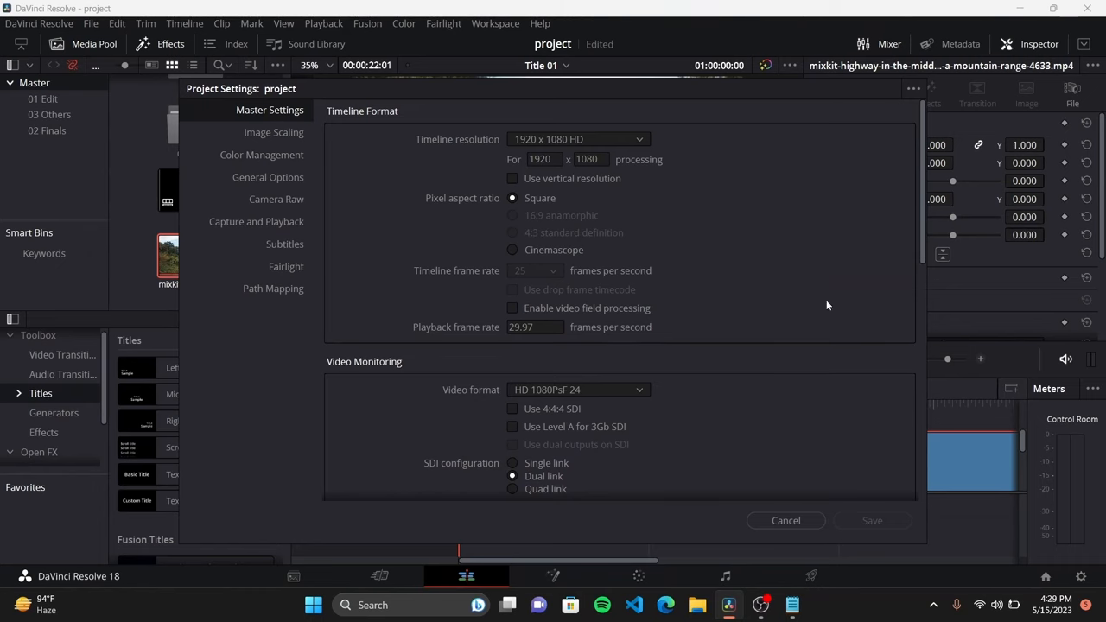